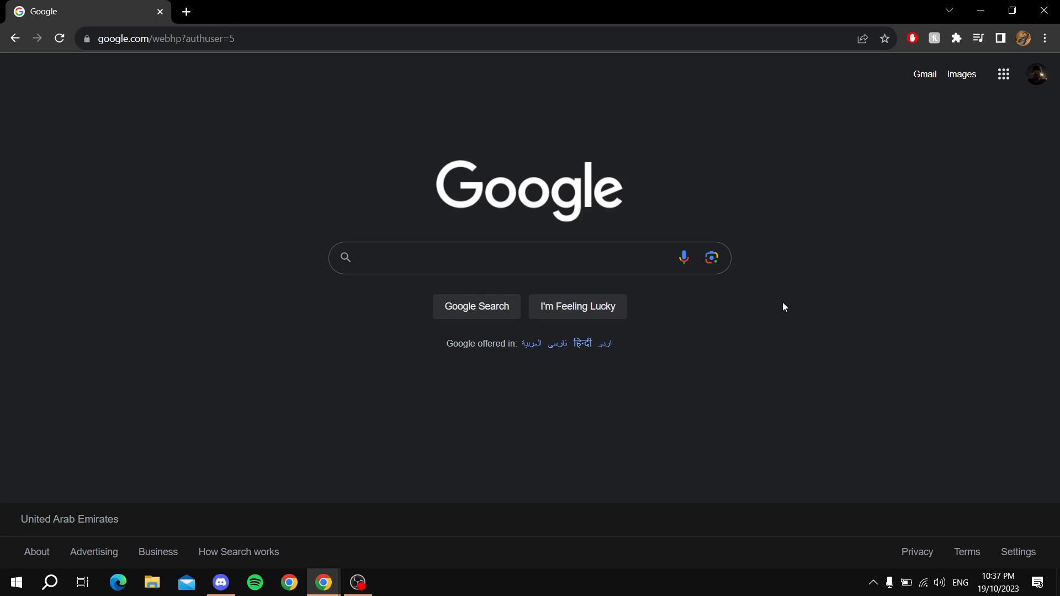
{"action": "mouse_move", "coordinate": [984, 168]}
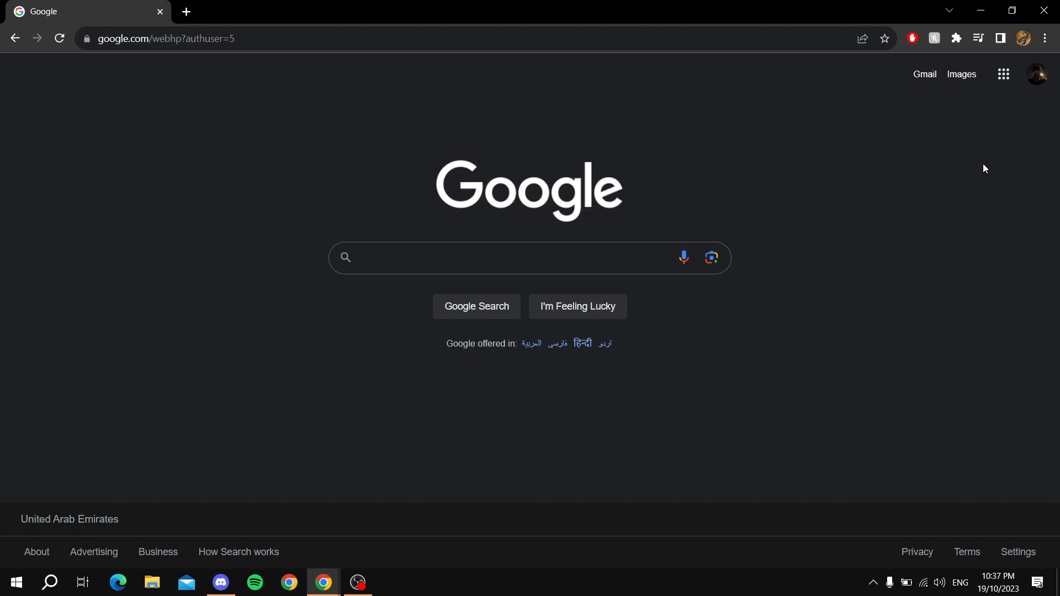
Open the Chrome profile menu from the toolbar avatar
{"action": "left_click", "coordinate": [1021, 39]}
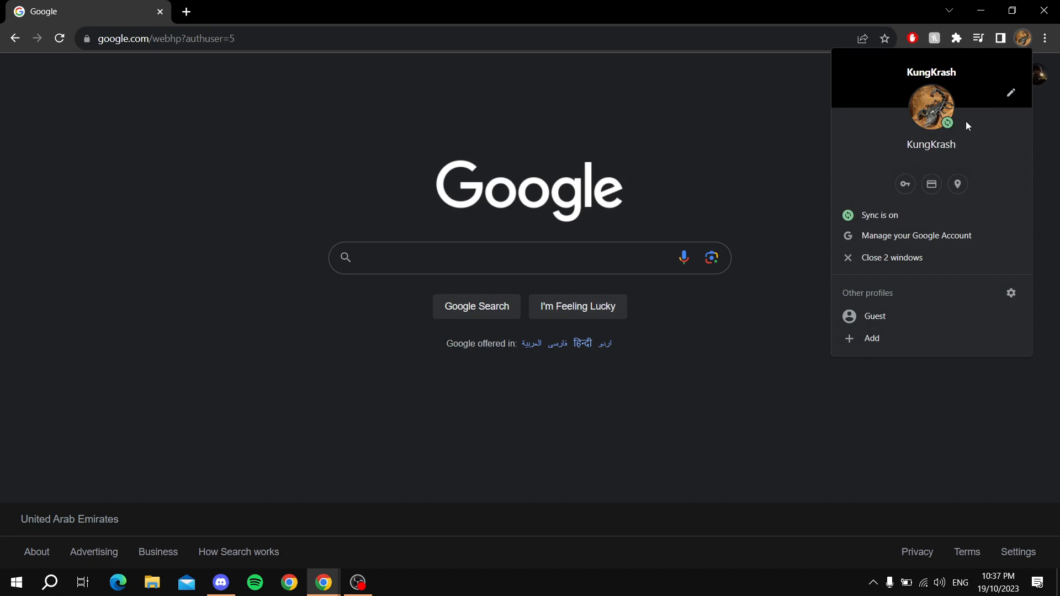
{"action": "mouse_move", "coordinate": [978, 127]}
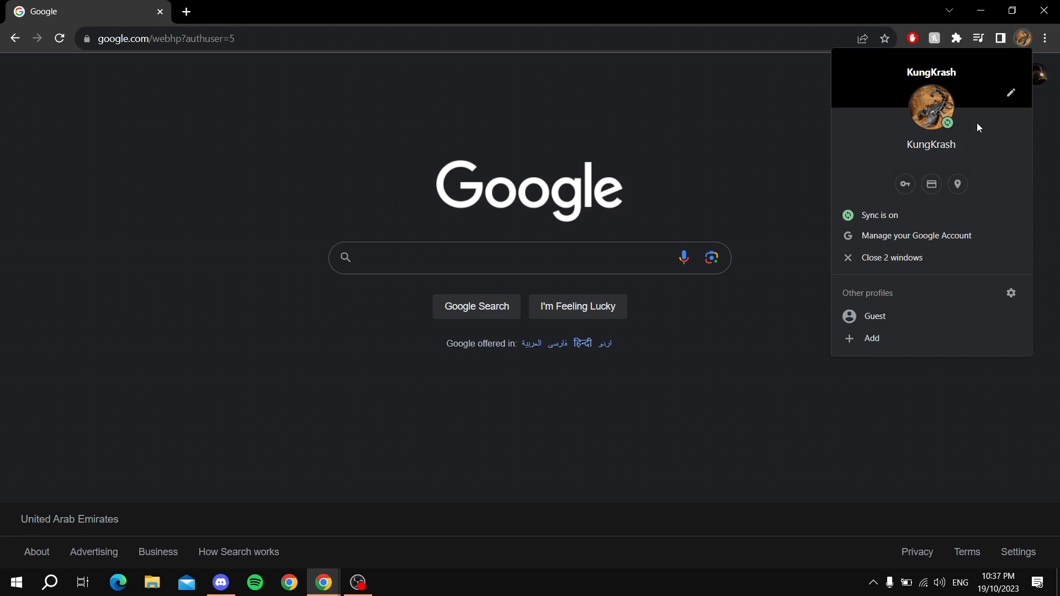
{"action": "mouse_move", "coordinate": [900, 168]}
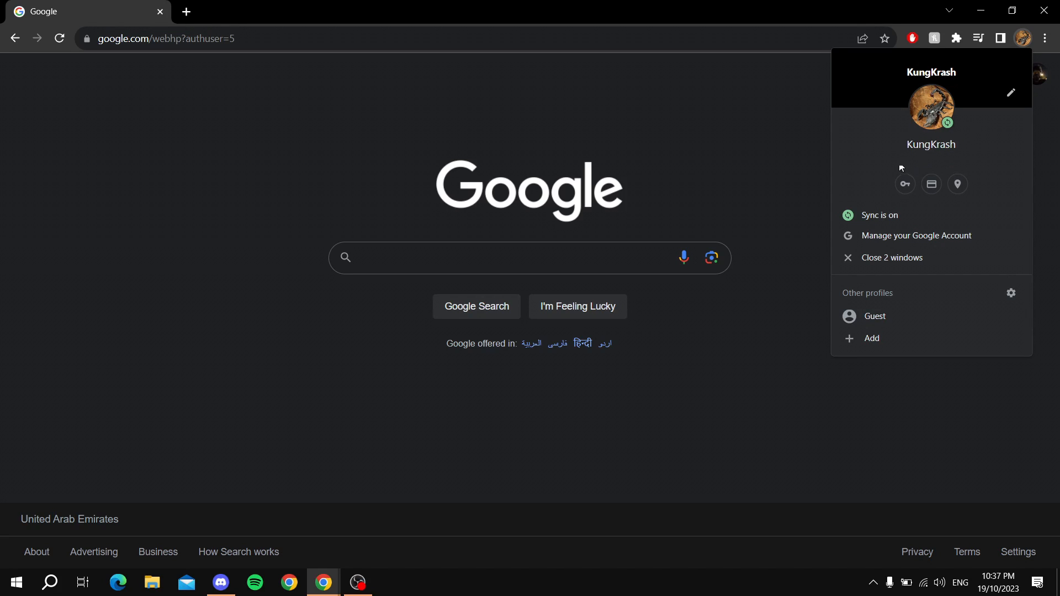
{"action": "mouse_move", "coordinate": [904, 184]}
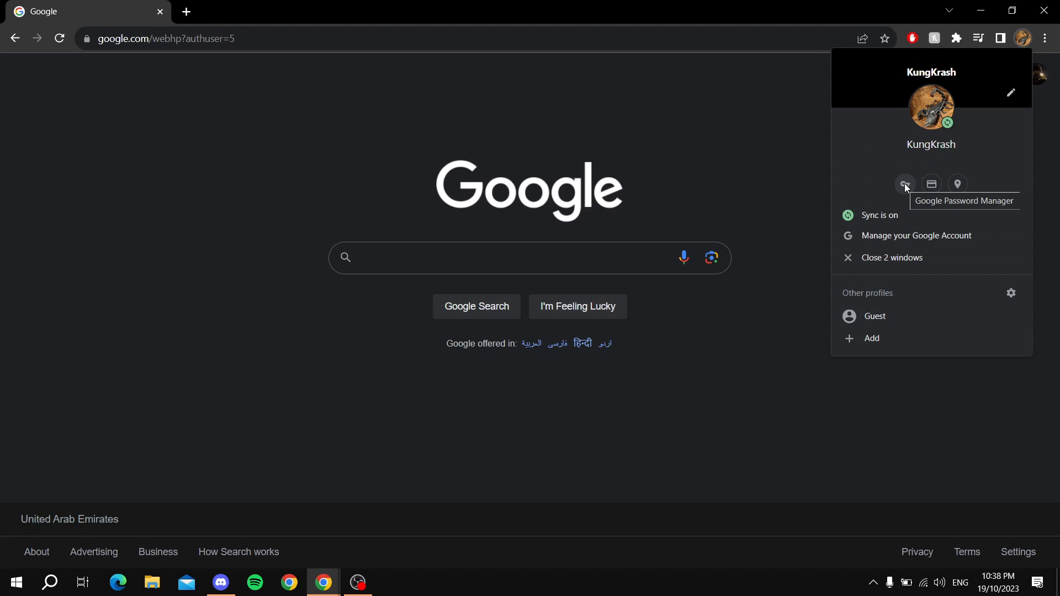
Open Google Password Manager, listing the saved youtube.com password
{"action": "left_click", "coordinate": [904, 183]}
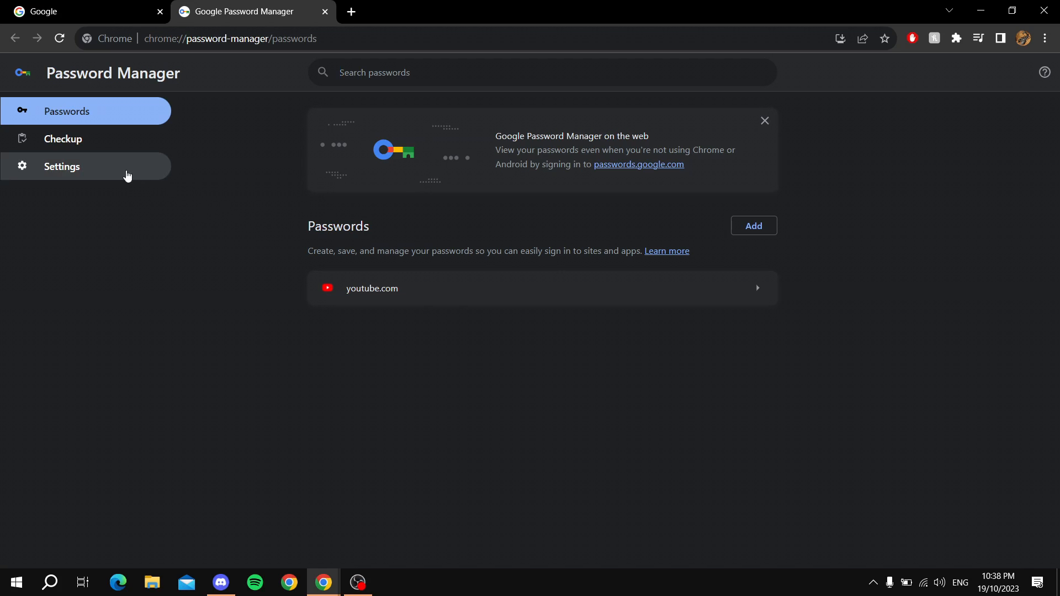
{"action": "mouse_move", "coordinate": [111, 175]}
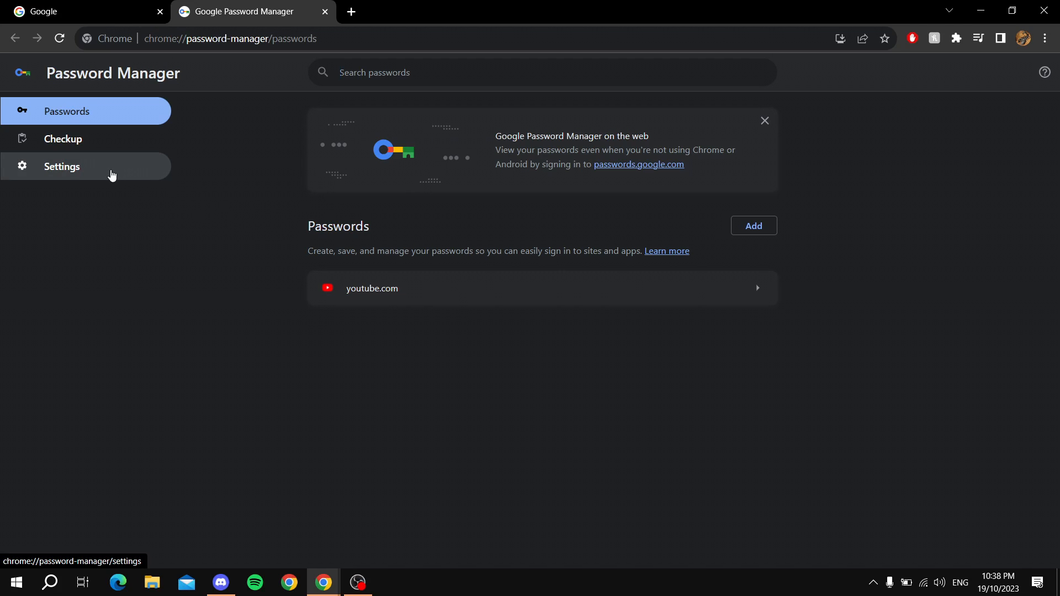
Start the Export passwords download from Password Manager settings, authorising with the Windows PIN
{"action": "left_click", "coordinate": [61, 165]}
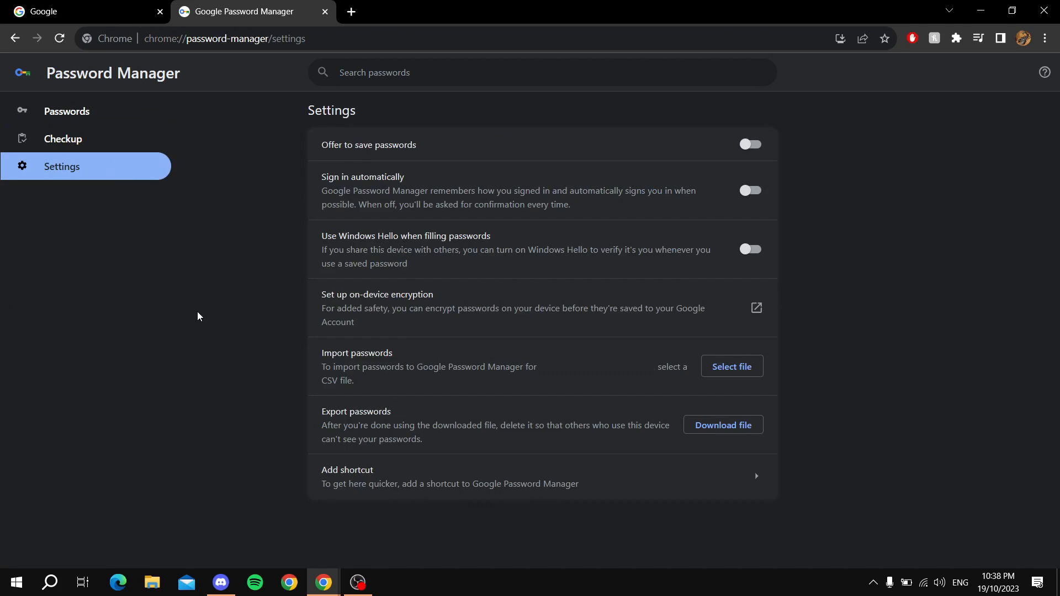
{"action": "mouse_move", "coordinate": [325, 415]}
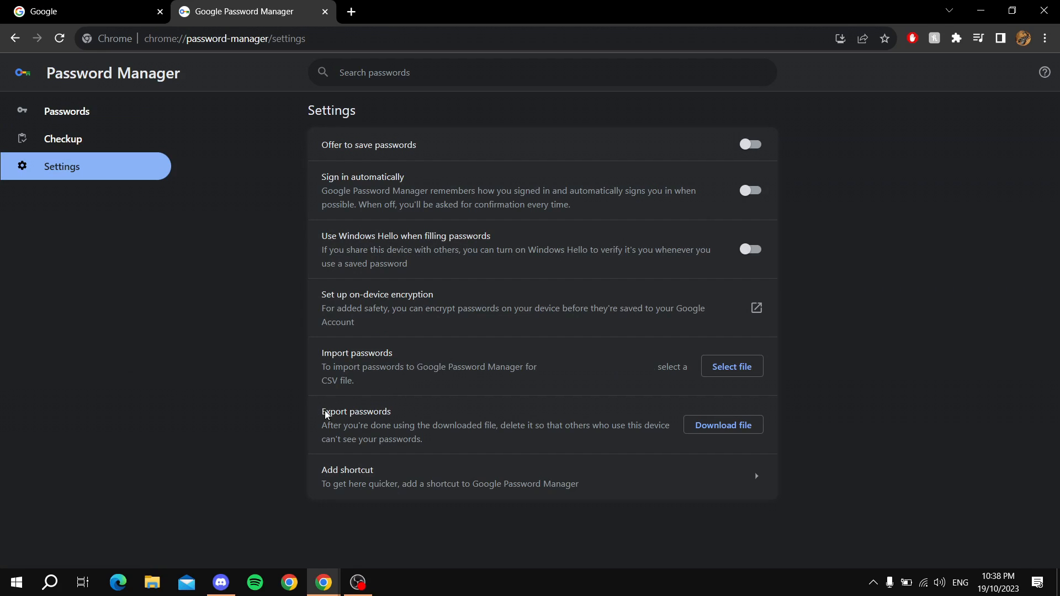
{"action": "mouse_move", "coordinate": [344, 430]}
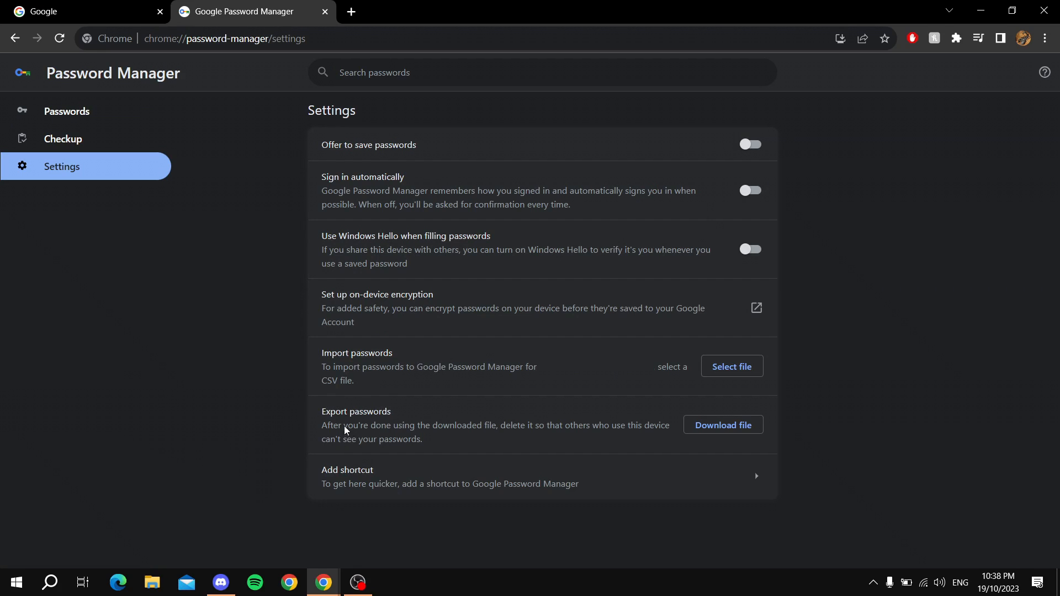
{"action": "mouse_move", "coordinate": [611, 420]}
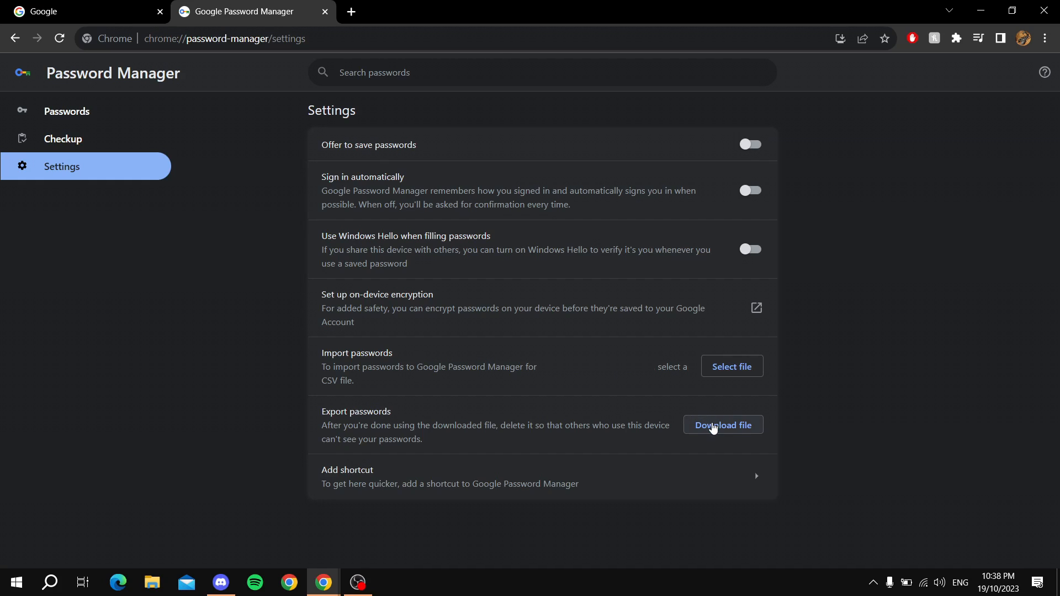
{"action": "left_click", "coordinate": [723, 424]}
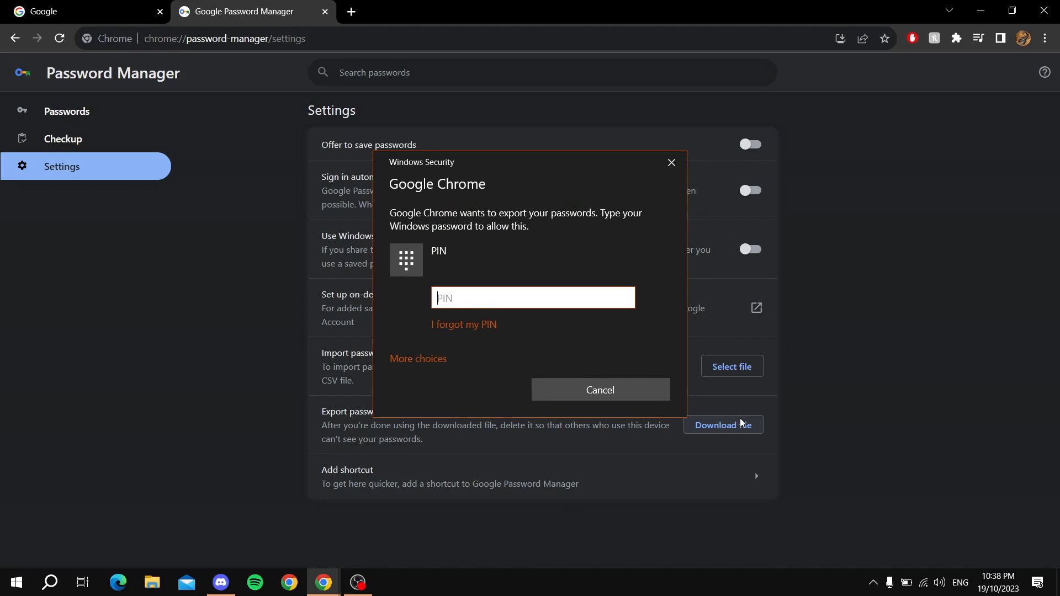
{"action": "type", "text": "1"}
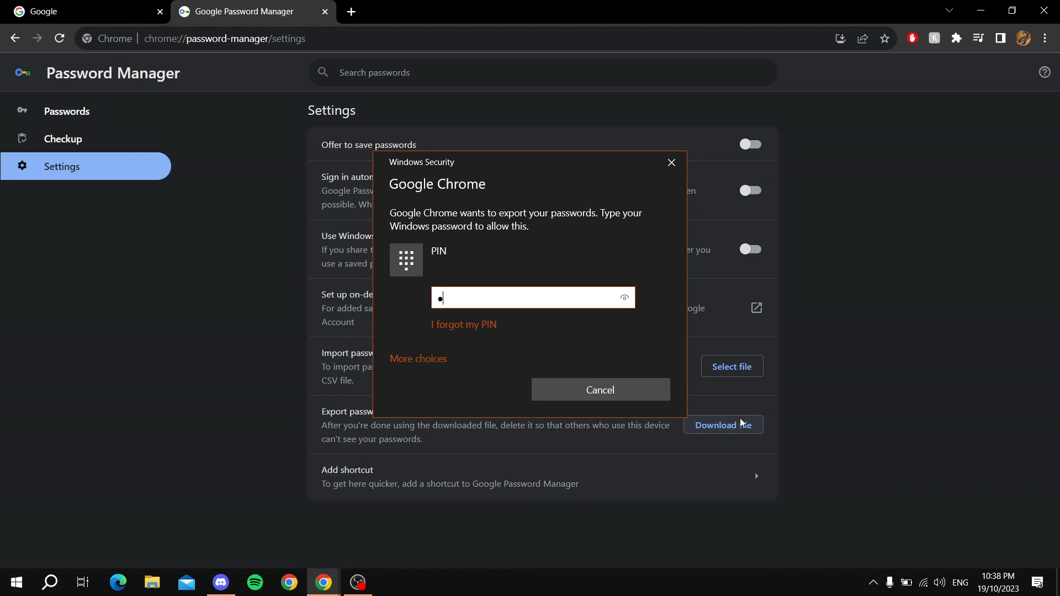
{"action": "left_click", "coordinate": [600, 389]}
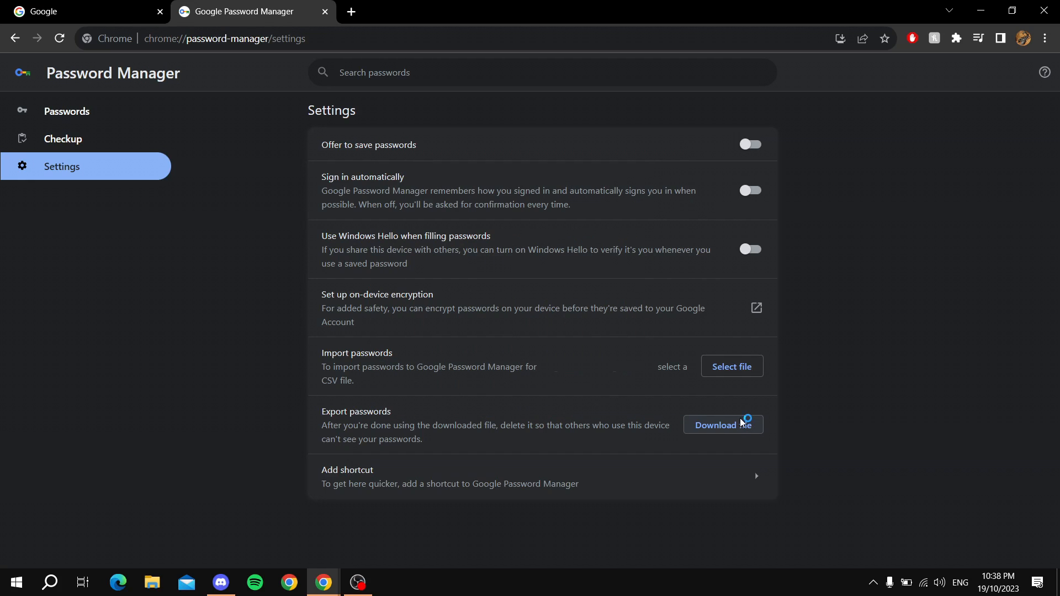
Create a Passwords folder on the Desktop and save Chrome Passwords.csv inside it
{"action": "left_click", "coordinate": [722, 425]}
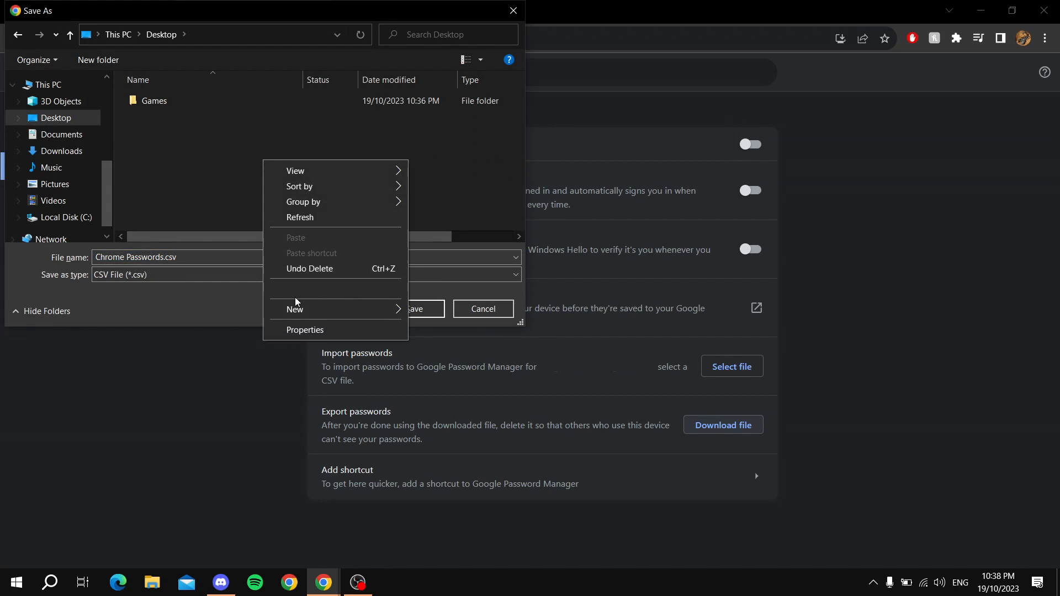
{"action": "left_click", "coordinate": [295, 309]}
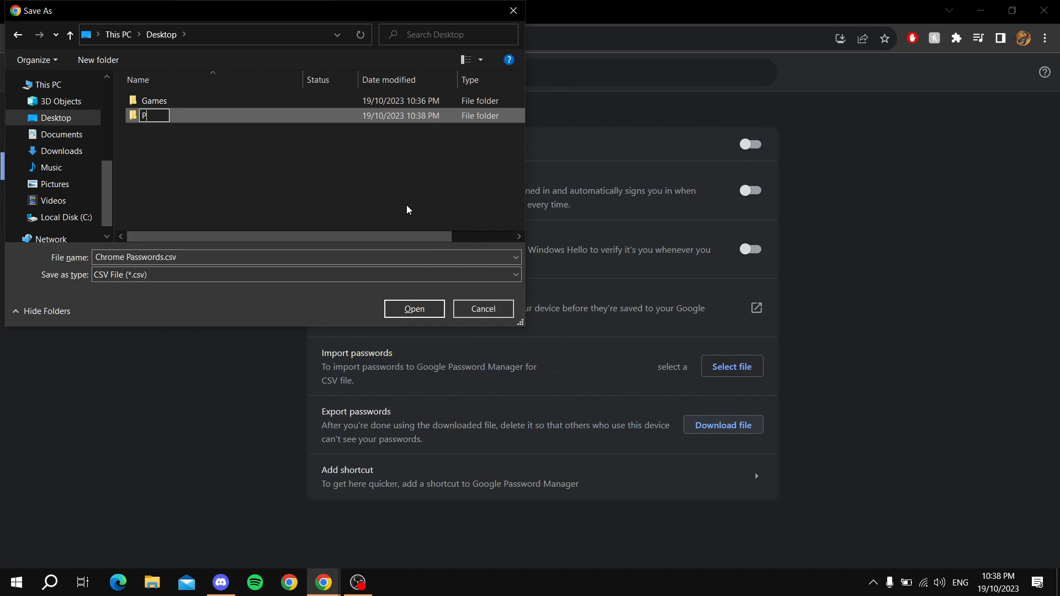
{"action": "type", "text": "asswords"}
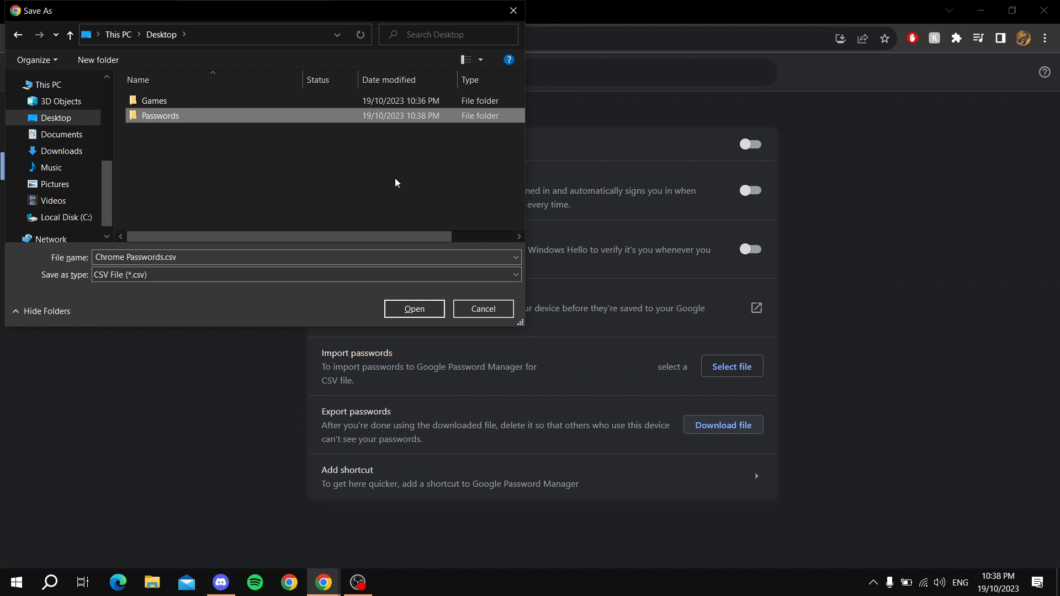
{"action": "double_click", "coordinate": [160, 115]}
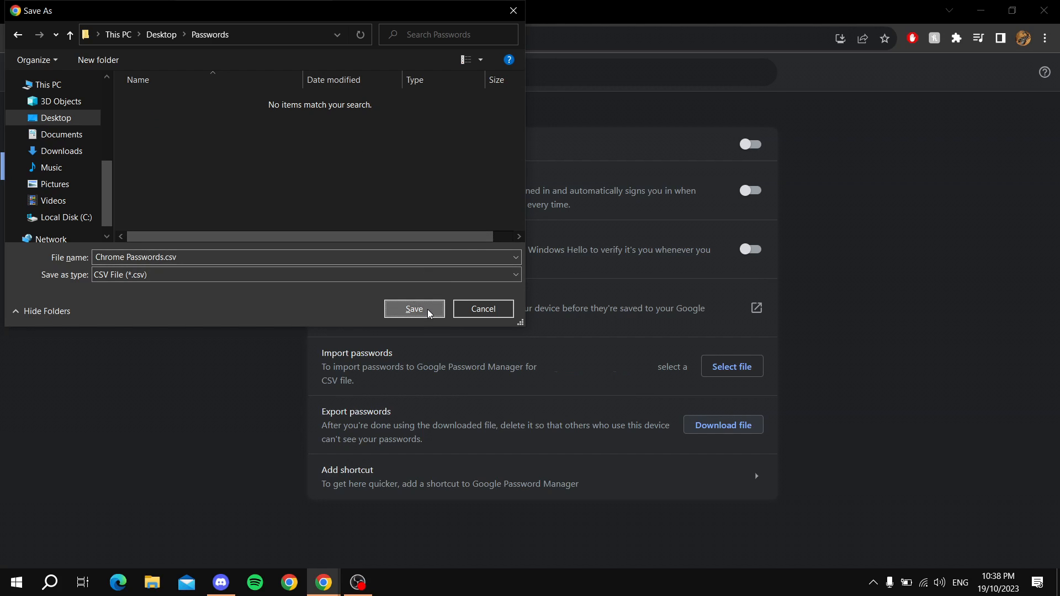
{"action": "left_click", "coordinate": [414, 309]}
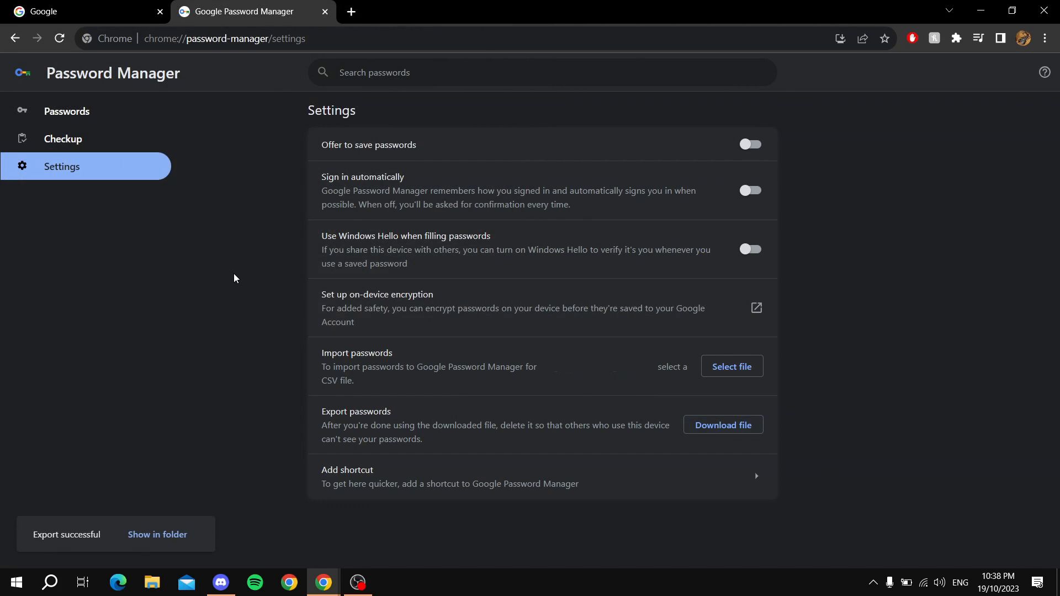